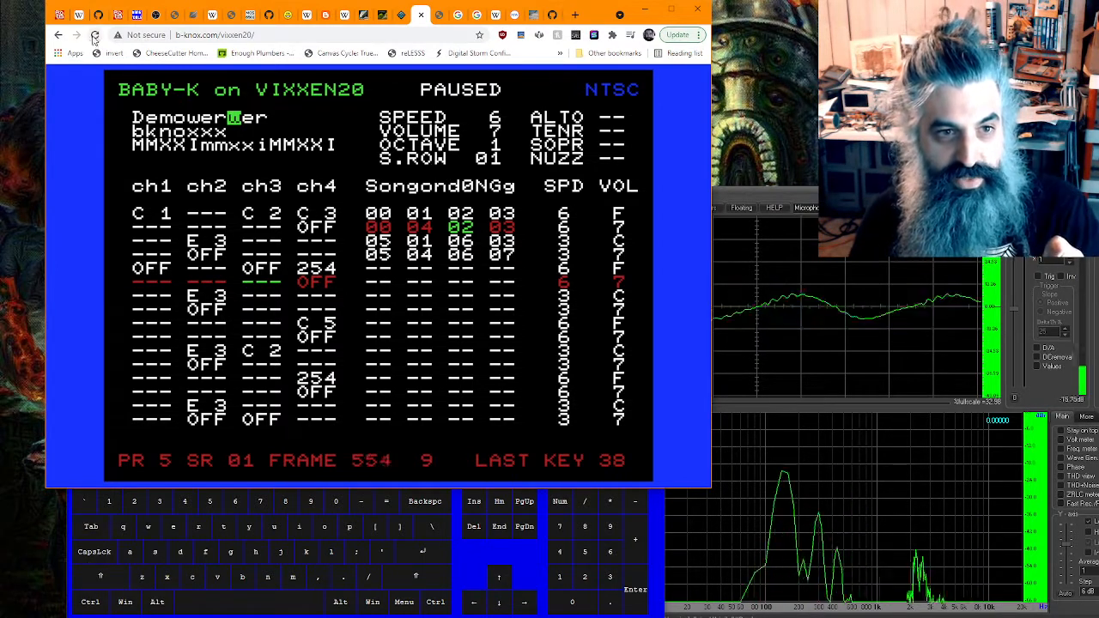
Start a new song, enter notes in ch1 and ch2, then play it back once.
left_click(95, 34)
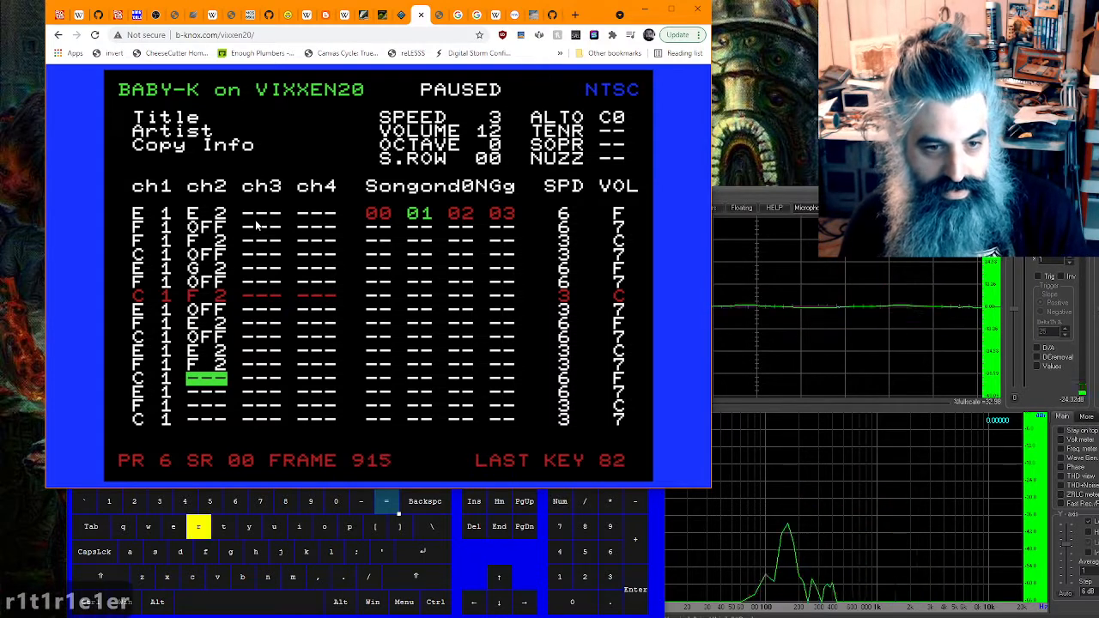
key("space")
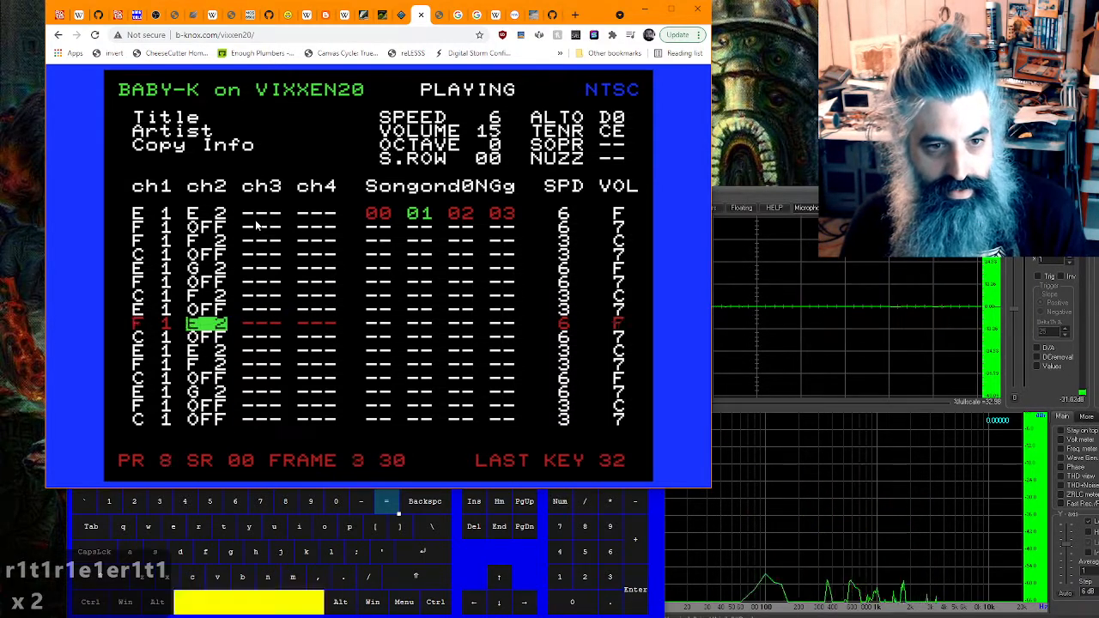
key("space")
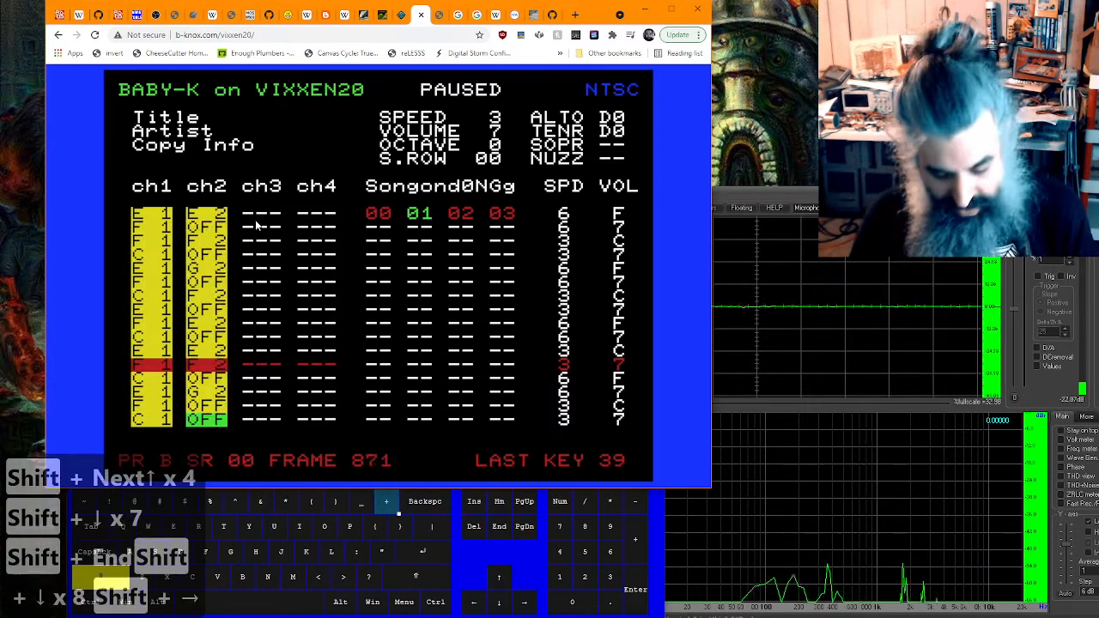
Copy the marked rows of channels 1 and 2 to the clipboard.
key("ctrl+c")
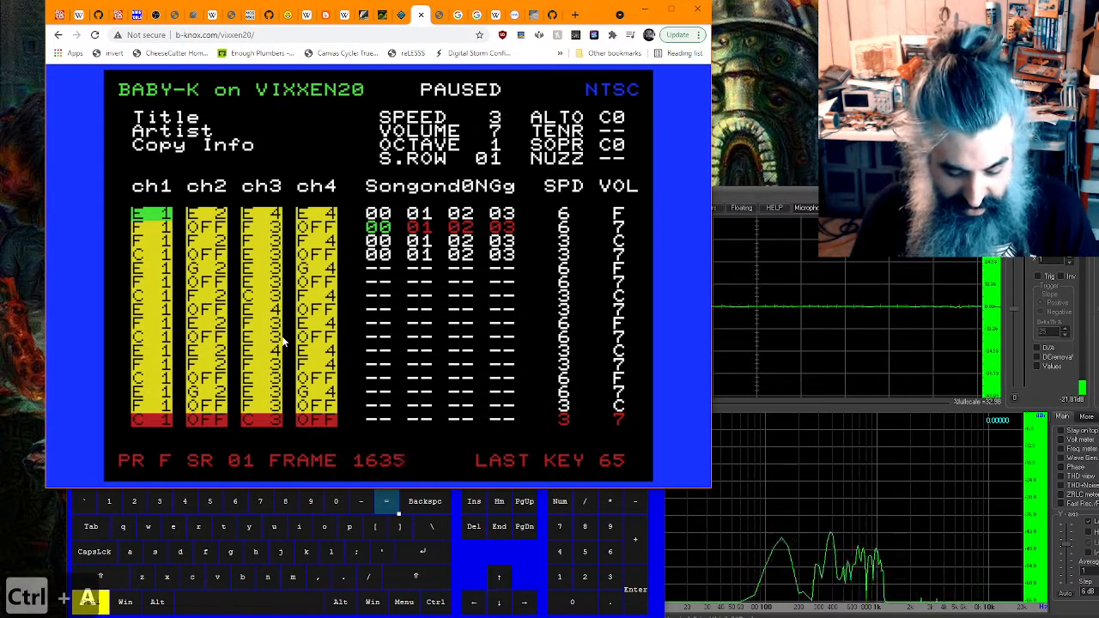
Copy the note data so channels 3 and 4 can be filled.
key("ctrl+c")
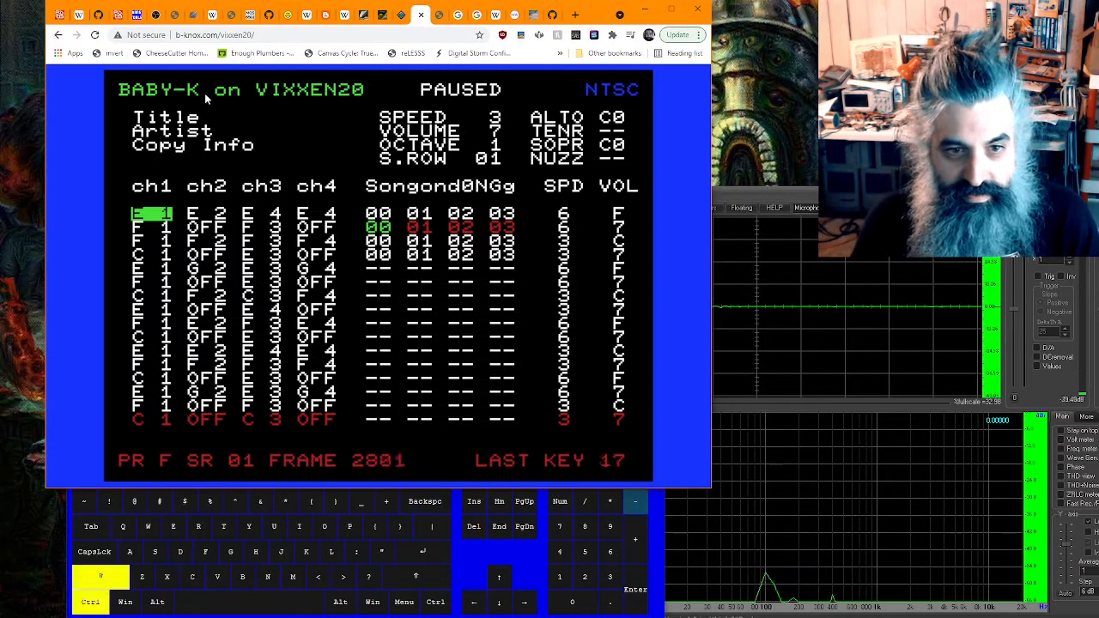
Extend the song-order selection downward to repeat patterns 00 to 03.
key("ctrl+shift+down")
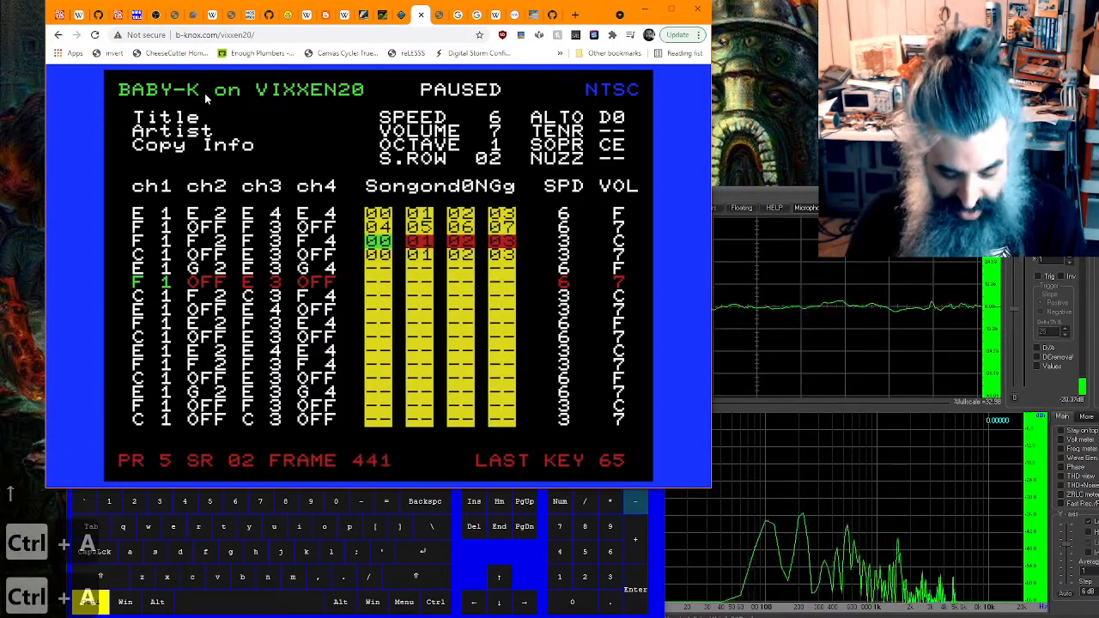
Copy the song-order column holding patterns 04 to 07.
key("ctrl+c")
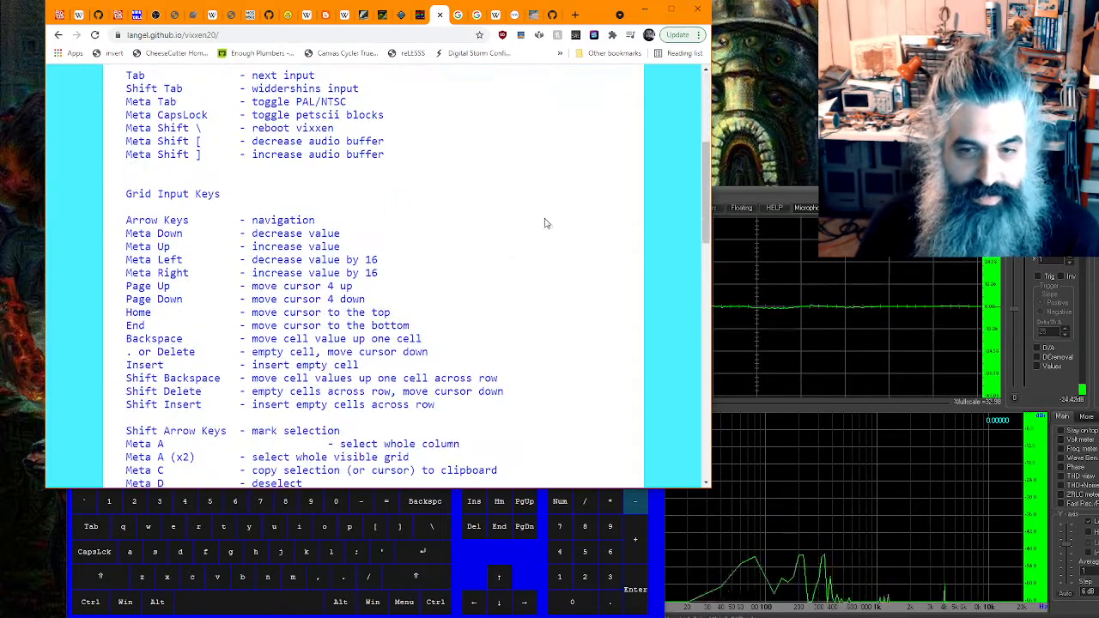
Scroll the key reference down to the BABY-K global keys section.
scroll("up", 3)
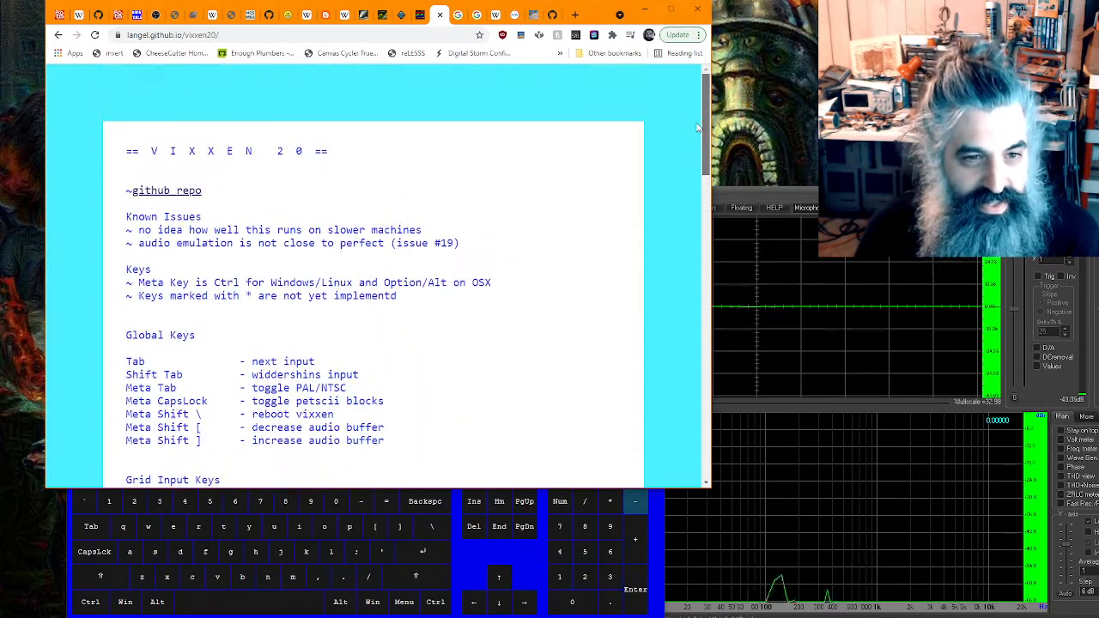
scroll("down", 3)
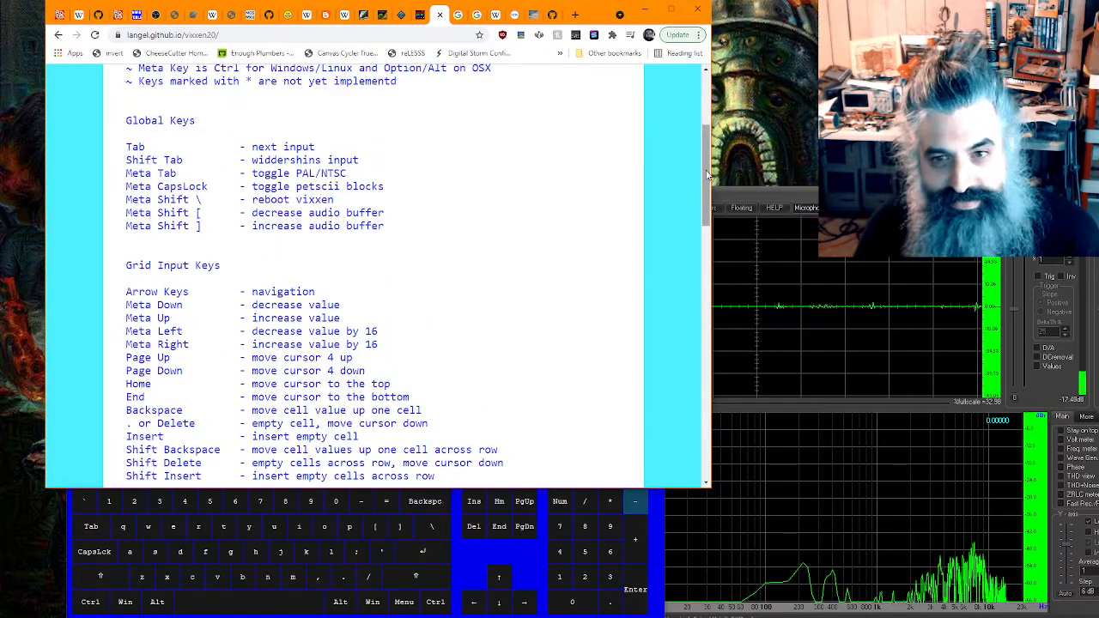
scroll("down", 3)
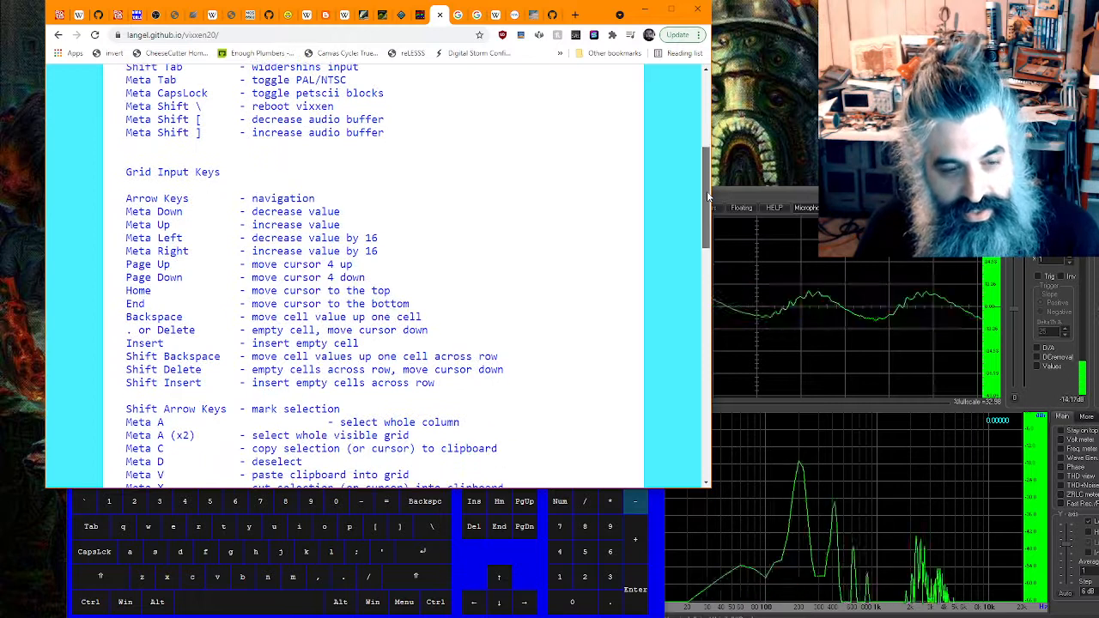
scroll("down", 3)
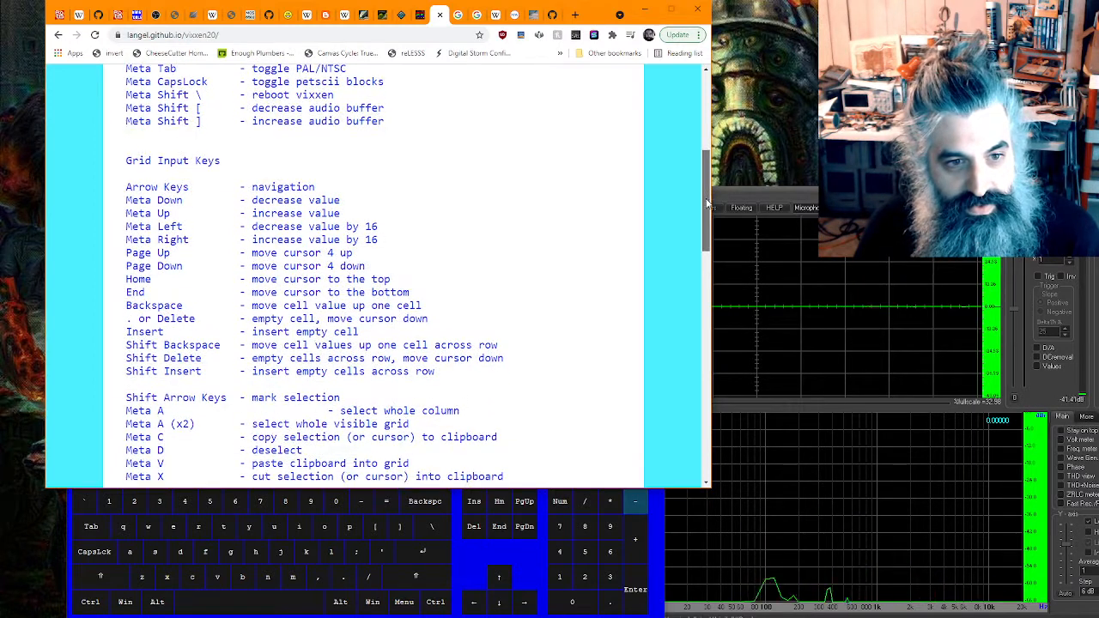
scroll("down", 3)
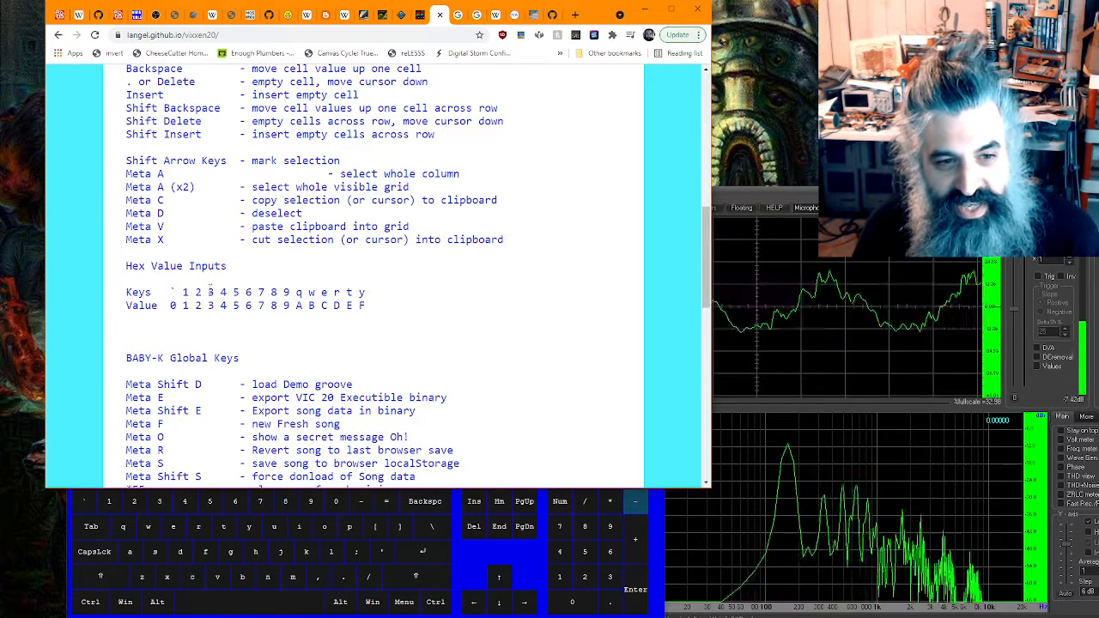
mouse_move(249, 259)
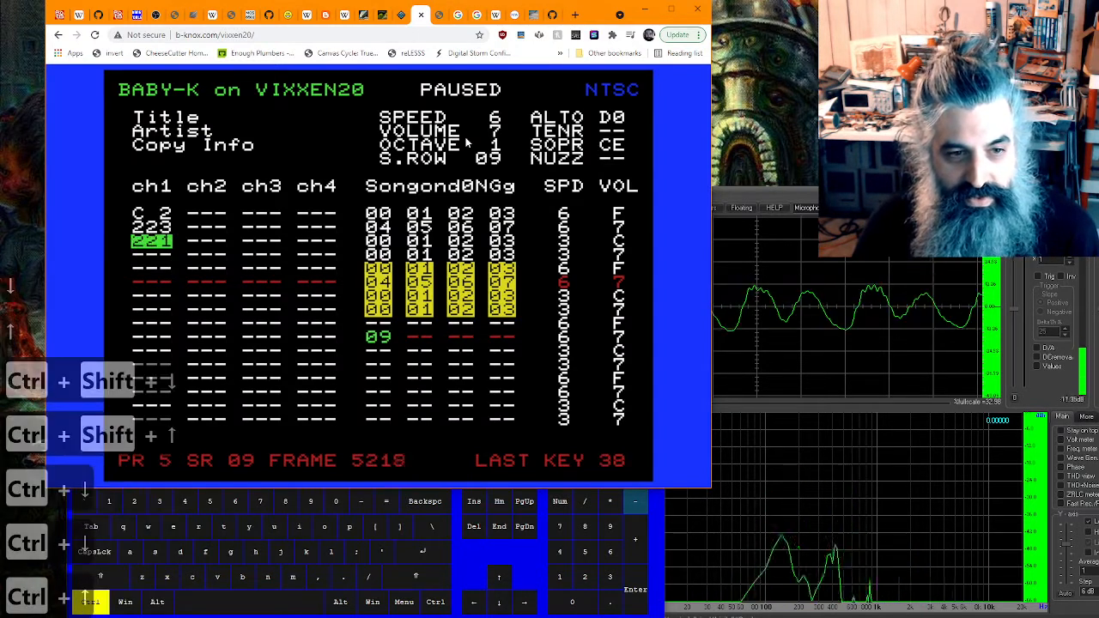
Move down the song order to row 09 and play the extended song.
key("down")
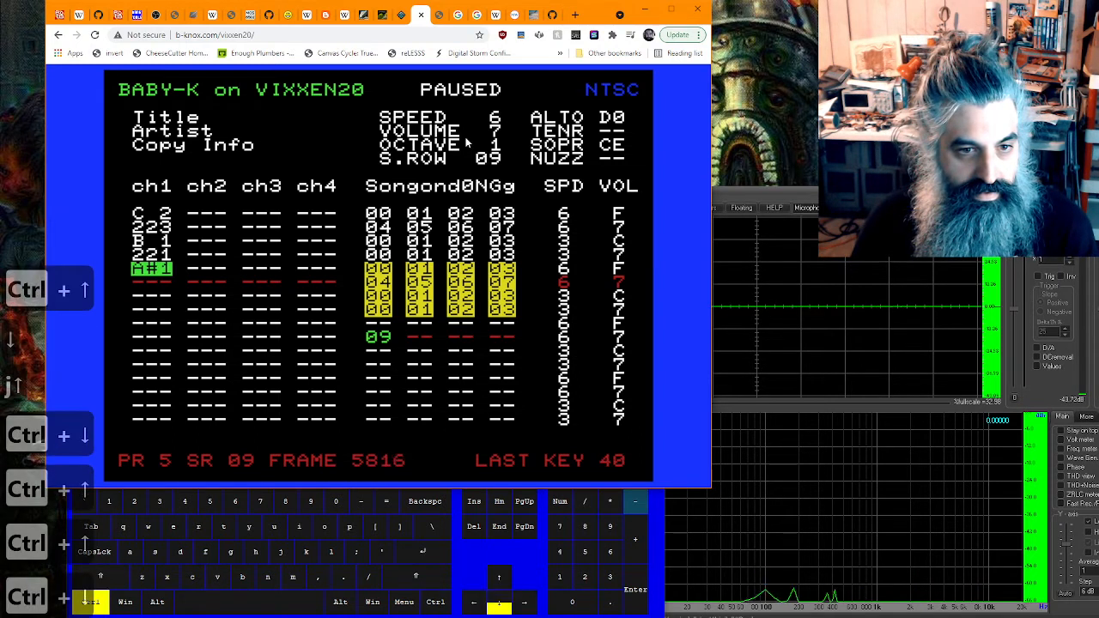
key("space")
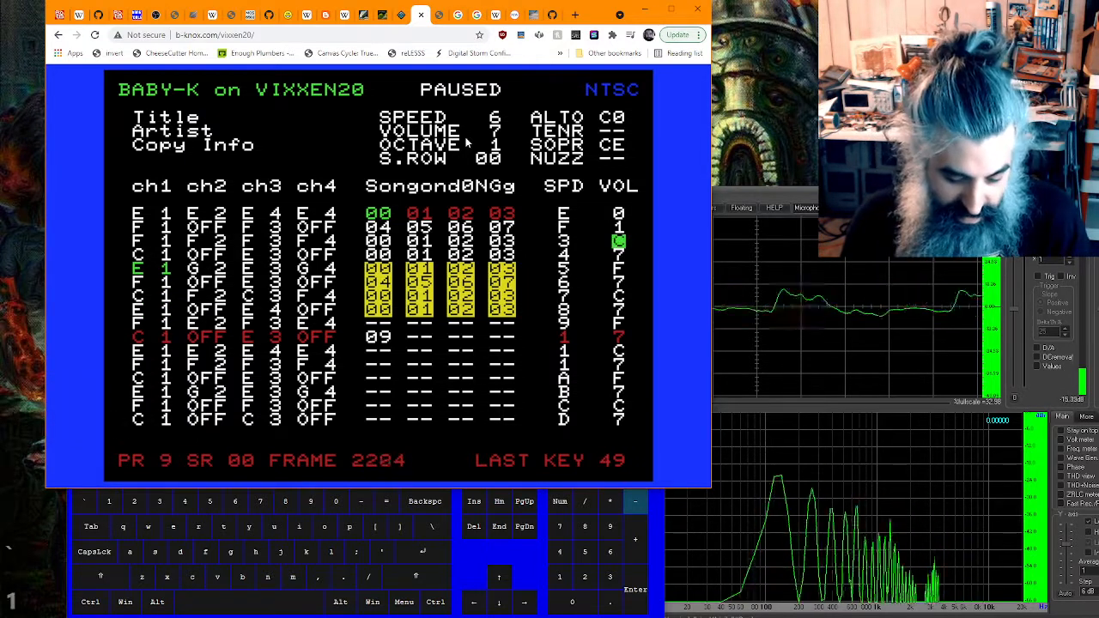
Erase the note data from the current pattern across channels 1–4.
key("7")
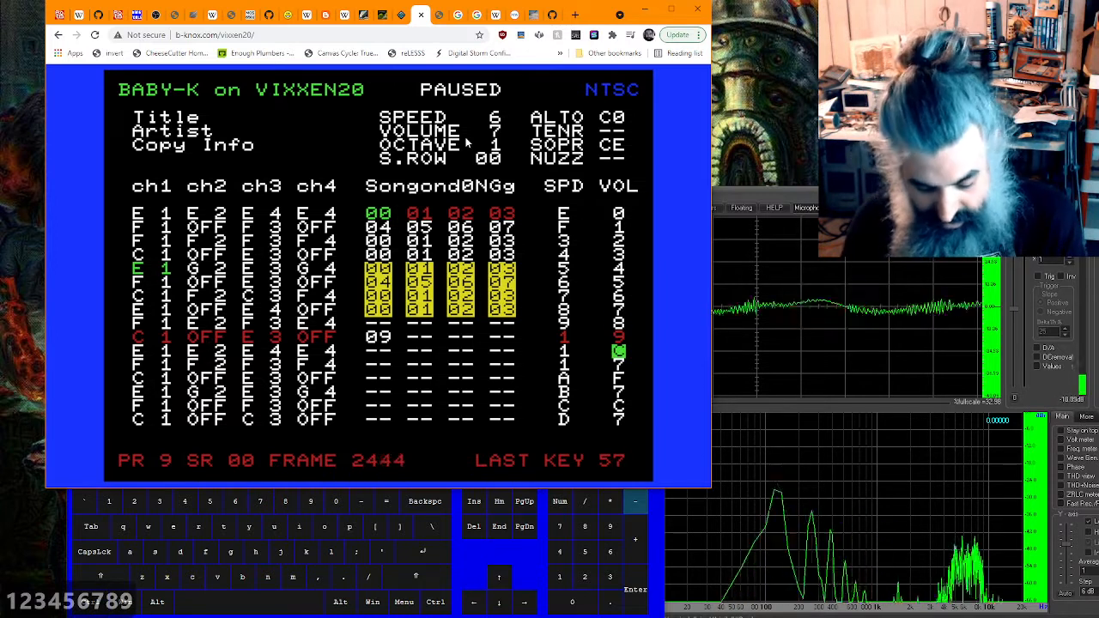
key("0")
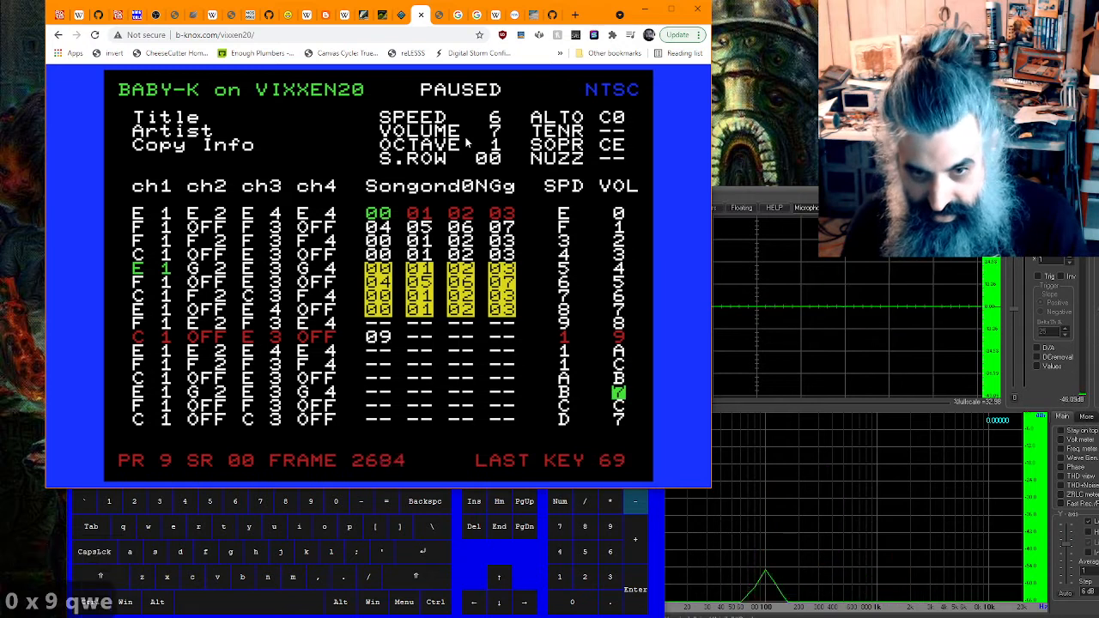
key("e")
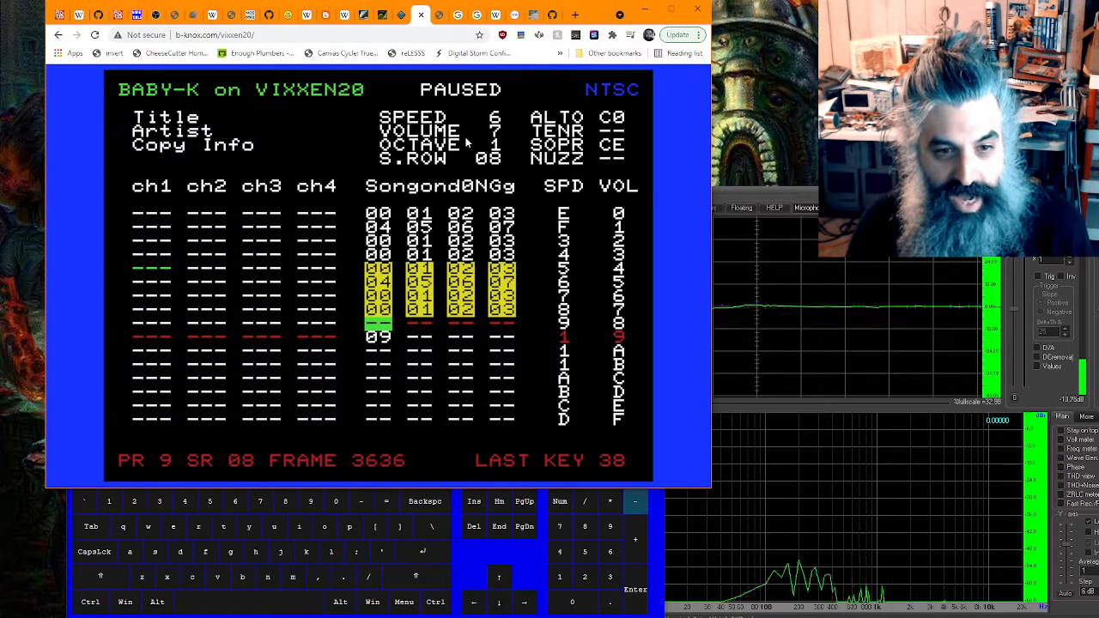
key("shift+Tab")
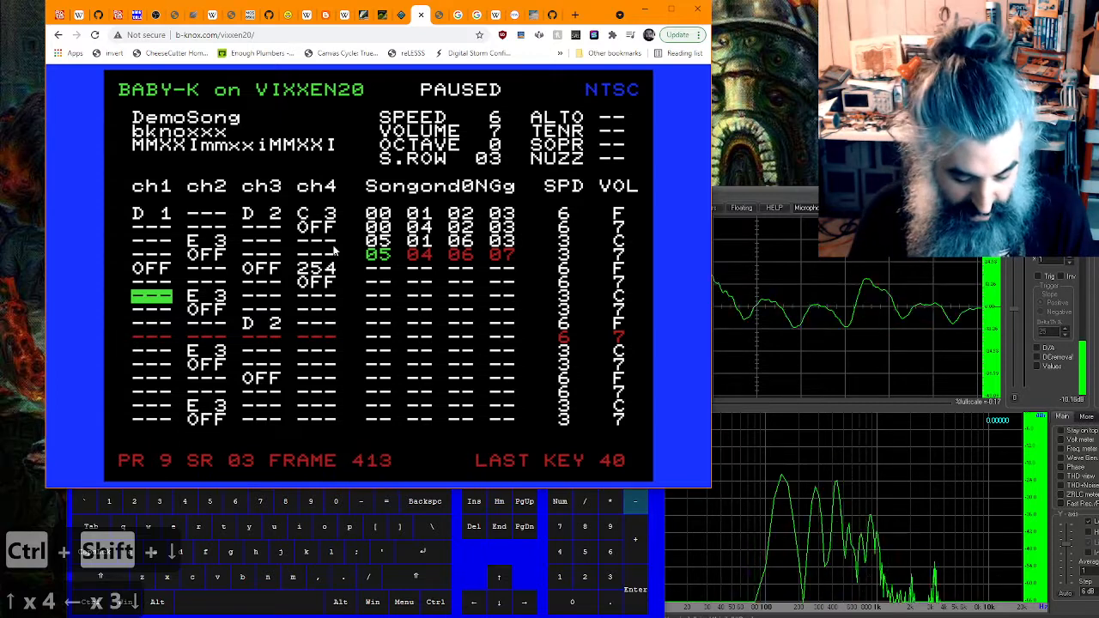
Save the cleared song to local storage with Ctrl+S.
key("ctrl+s")
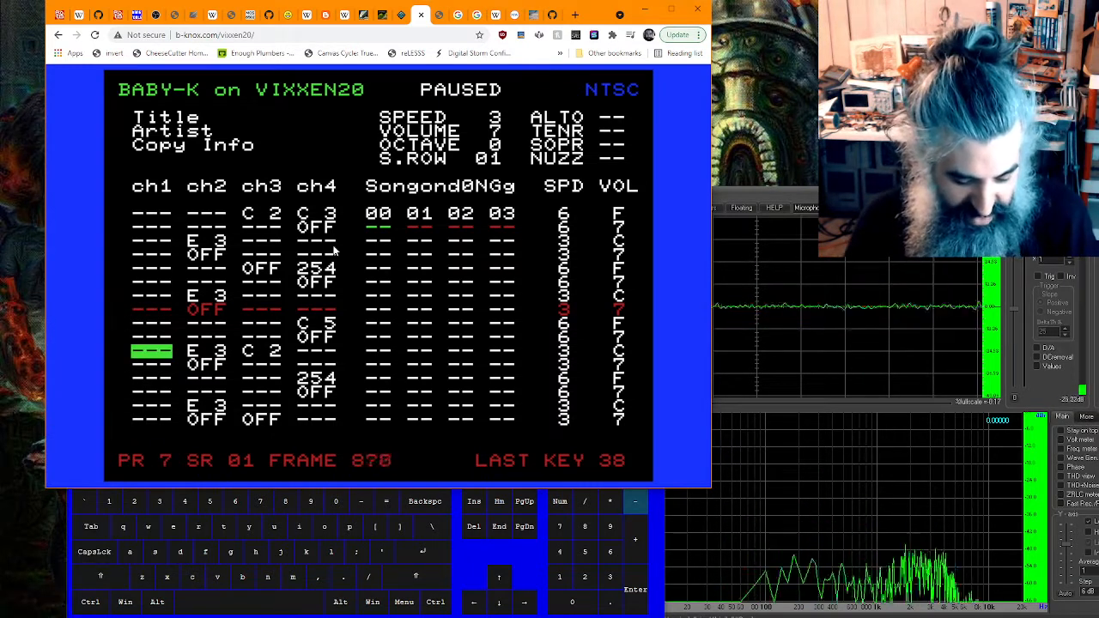
Export the song as a JSON file, scroll through it, block extra downloads and dismiss the bar.
key("ctrl+shift+s")
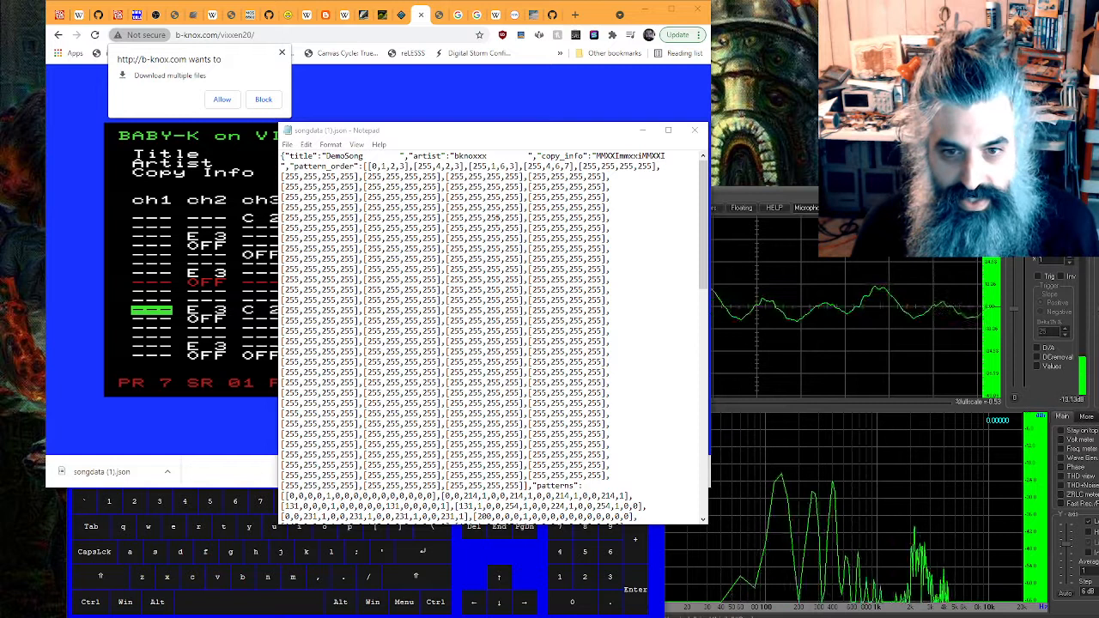
scroll("down", 3)
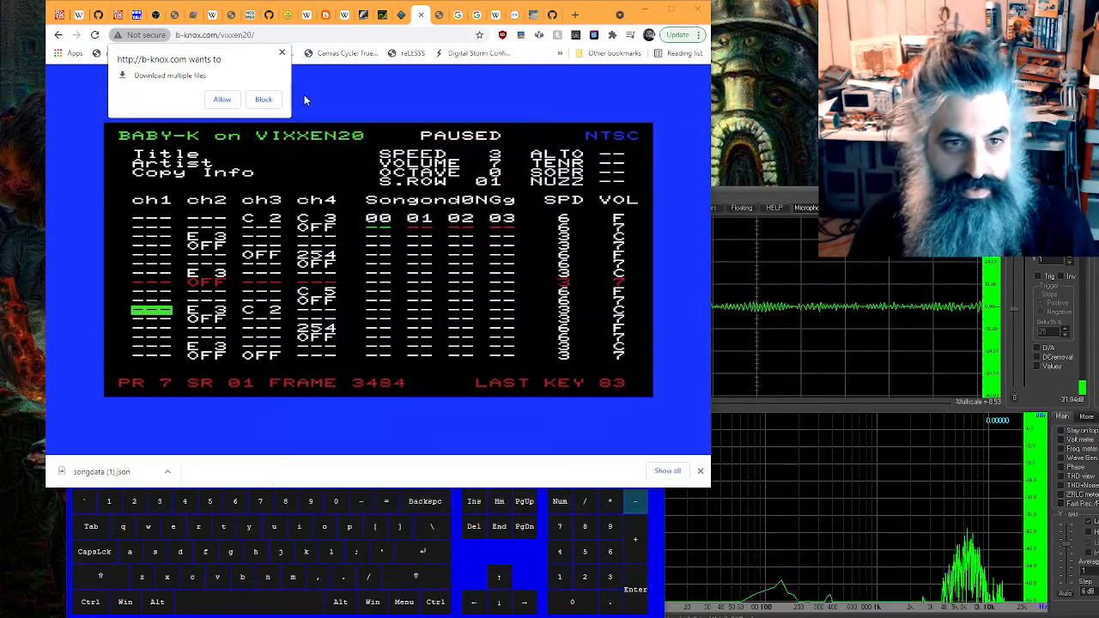
left_click(265, 98)
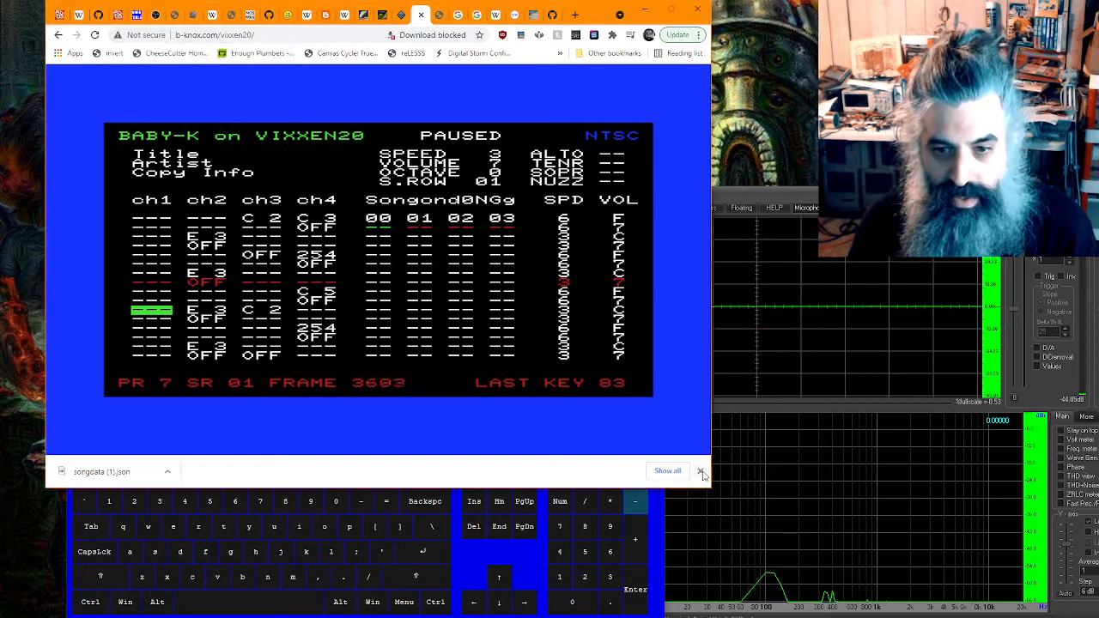
left_click(700, 470)
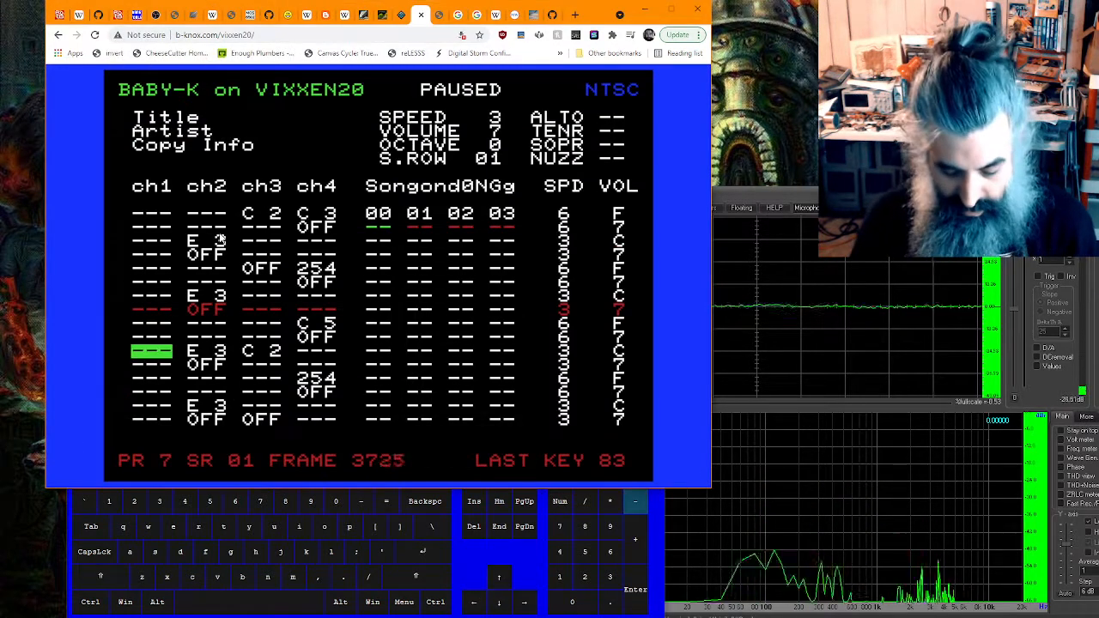
Import DemoSong by bknoxxx from the saved JSON via Ctrl+O, restoring the 04–07 order row.
key("ctrl+o")
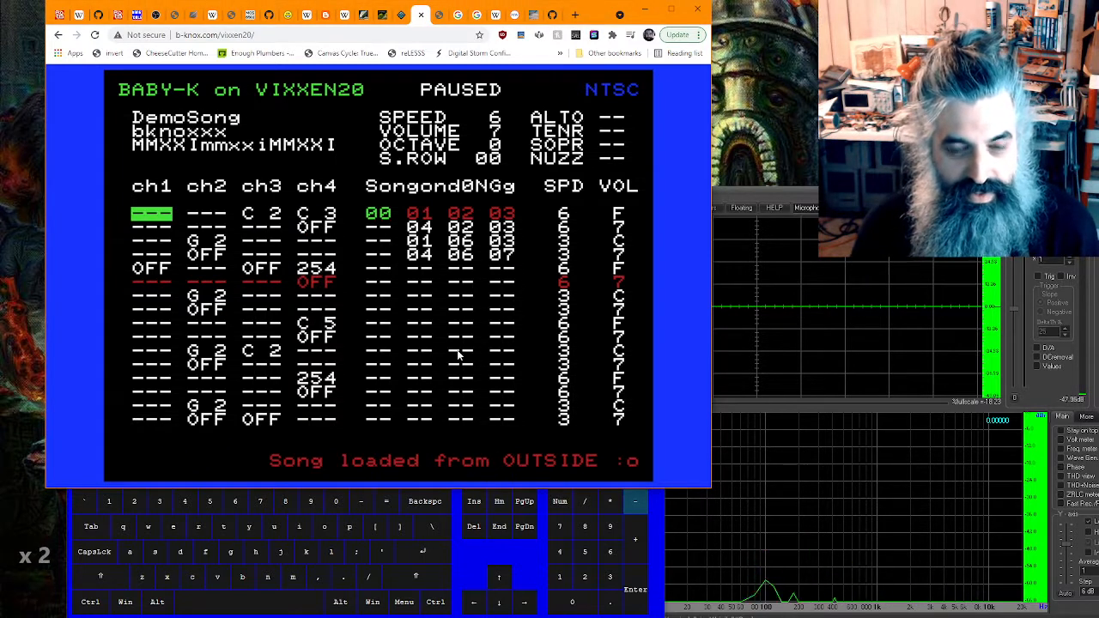
key("space")
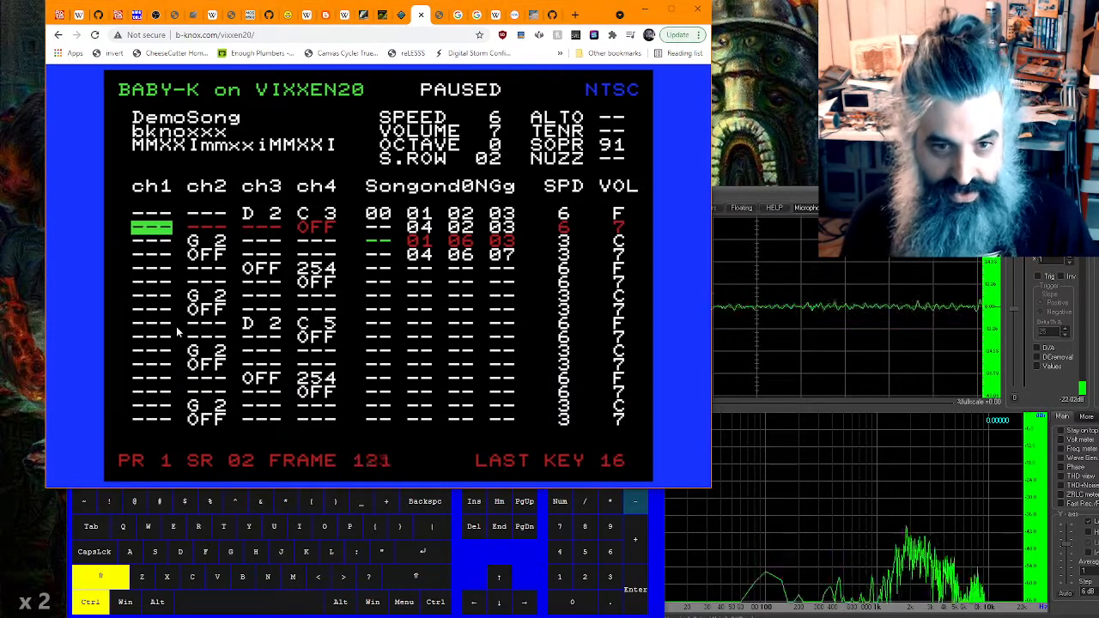
Enter the song order list so its fourth row reads 05 04 06 07.
key("ctrl+shift+d")
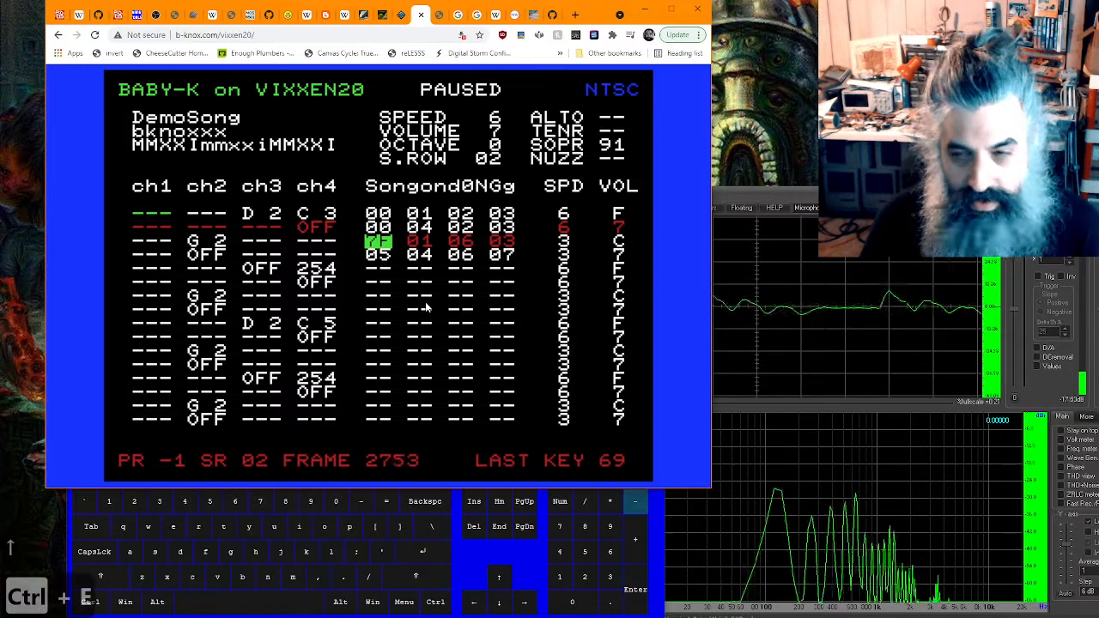
mouse_move(337, 443)
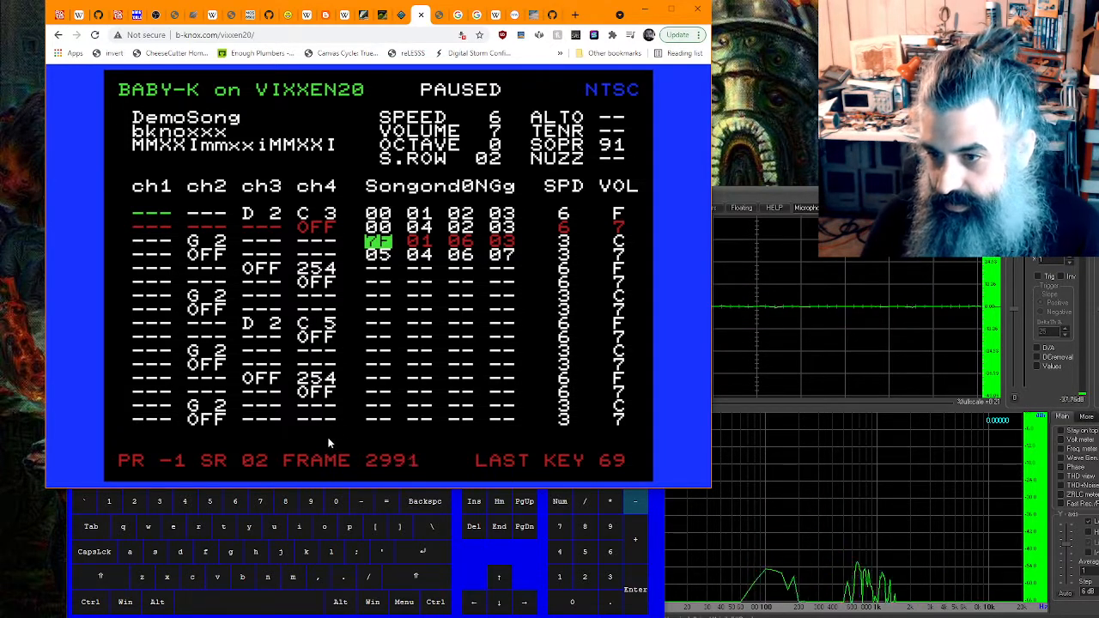
Export songdata.prg with Ctrl+E and keep the download despite Chrome's warning.
key("ctrl+e")
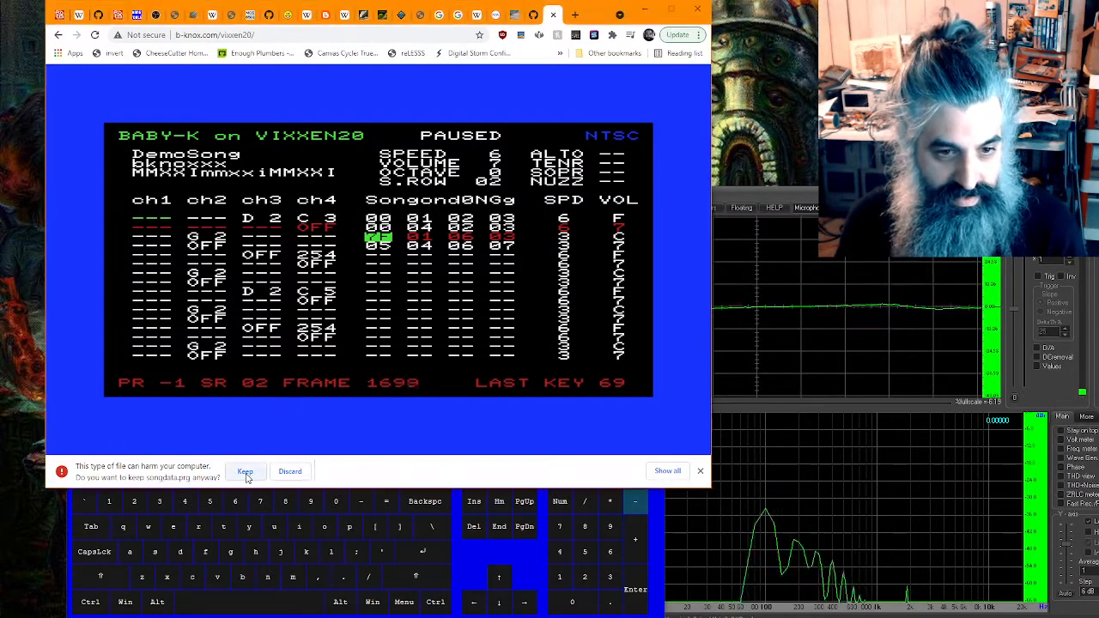
left_click(244, 470)
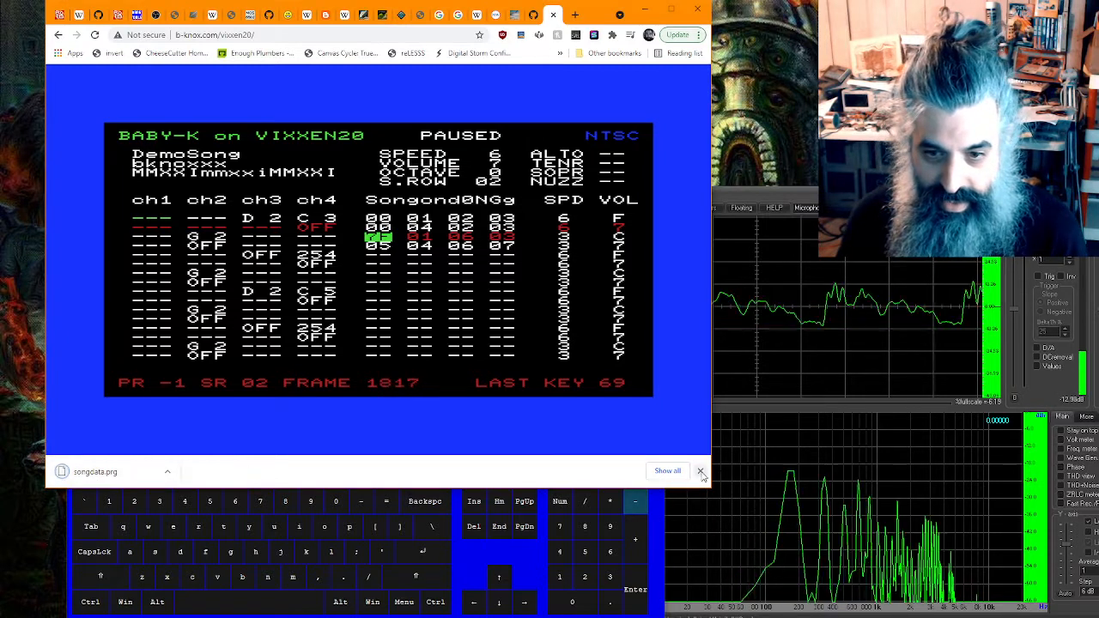
left_click(700, 472)
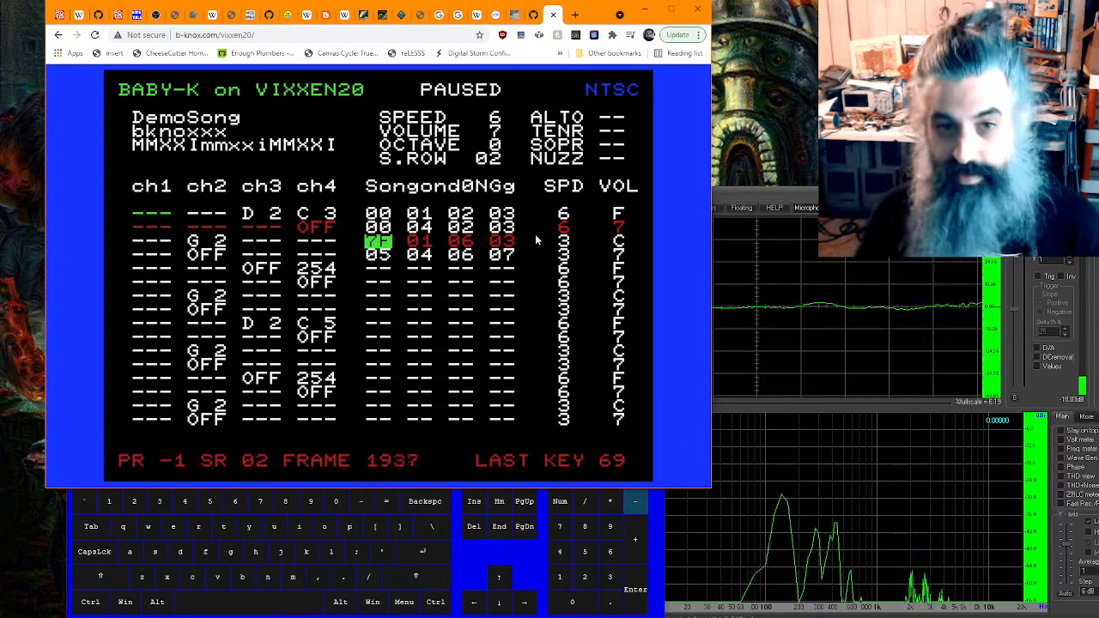